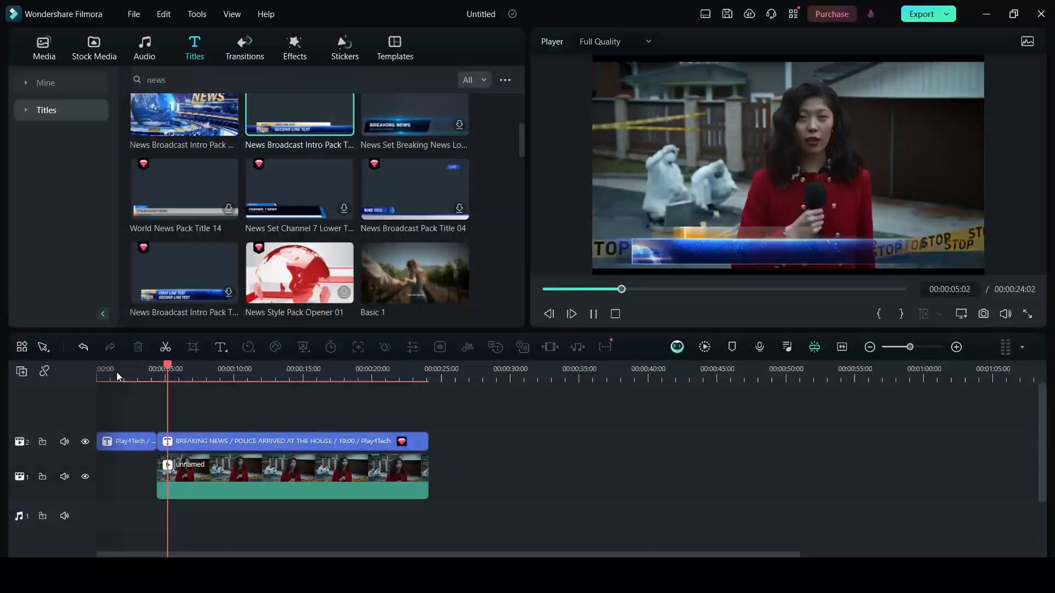
# Show the downloaded reporter stock footage under Stock Media > Mine > Downloads for the main track.
pyautogui.click(43, 48)
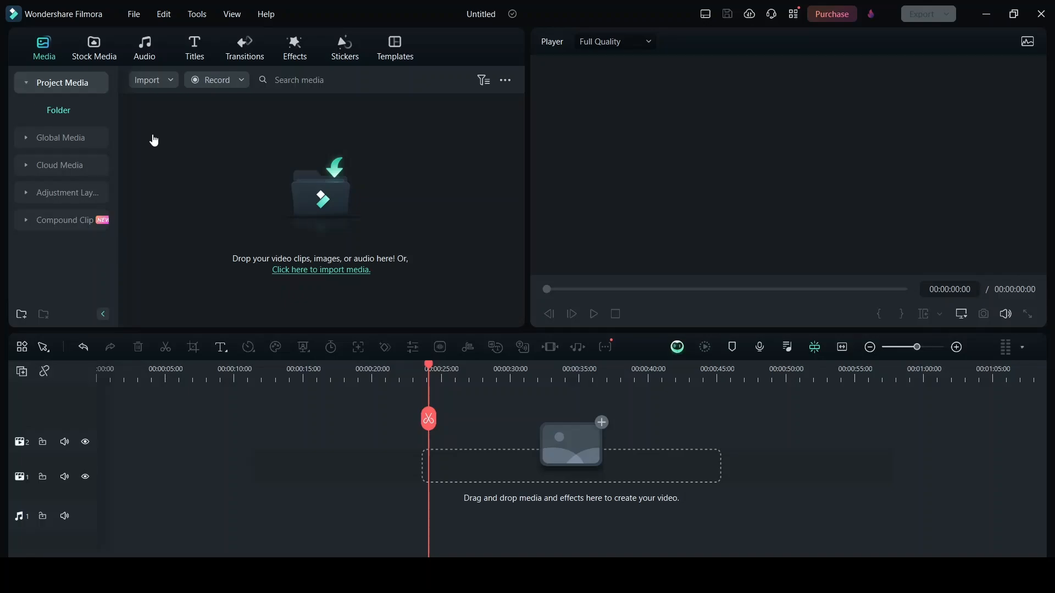
pyautogui.moveTo(122, 122)
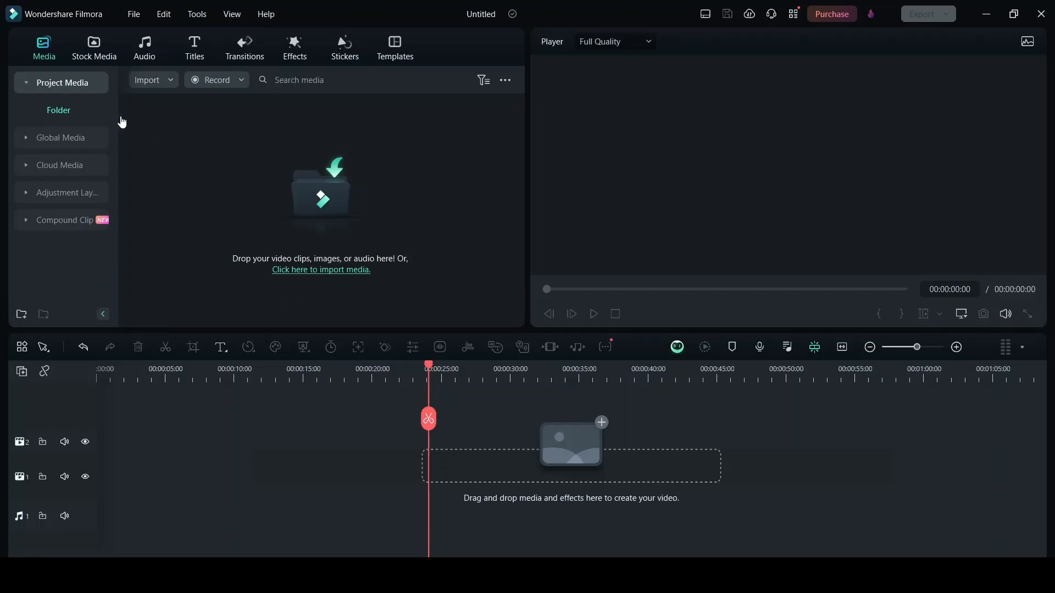
pyautogui.click(93, 47)
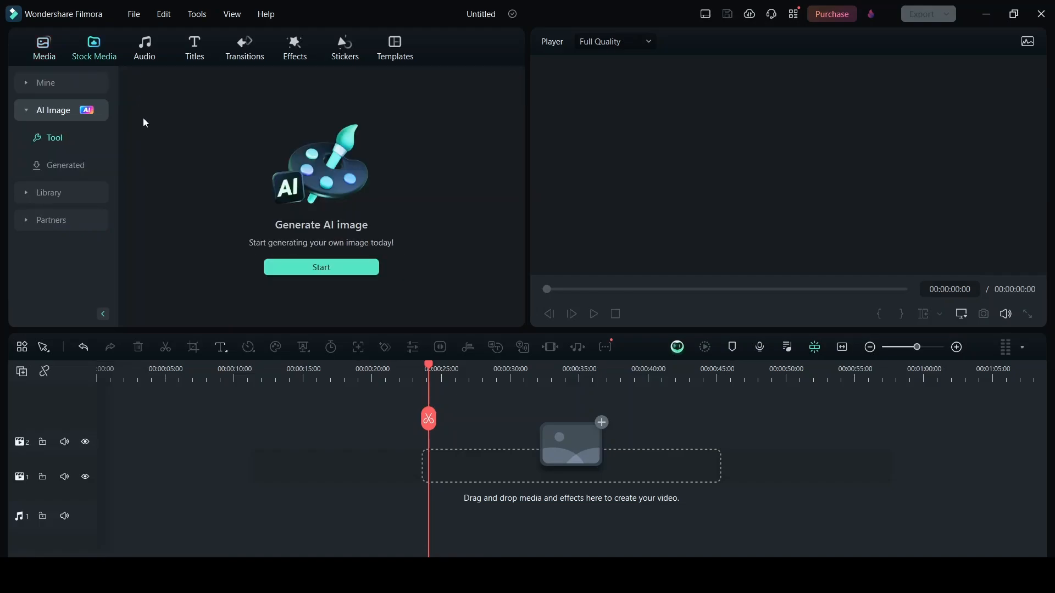
pyautogui.moveTo(76, 86)
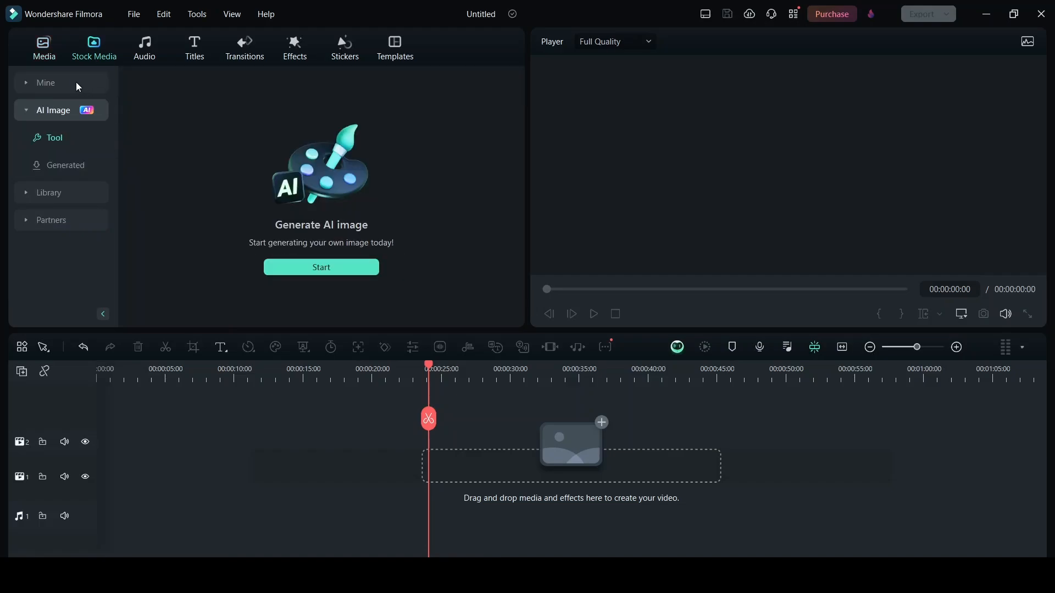
pyautogui.click(45, 82)
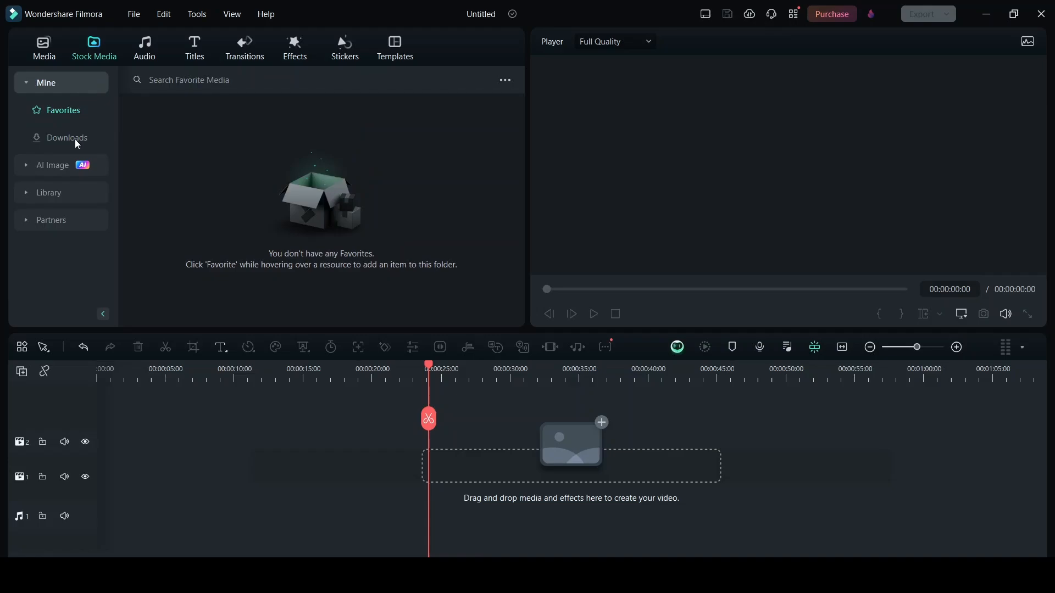
pyautogui.click(66, 137)
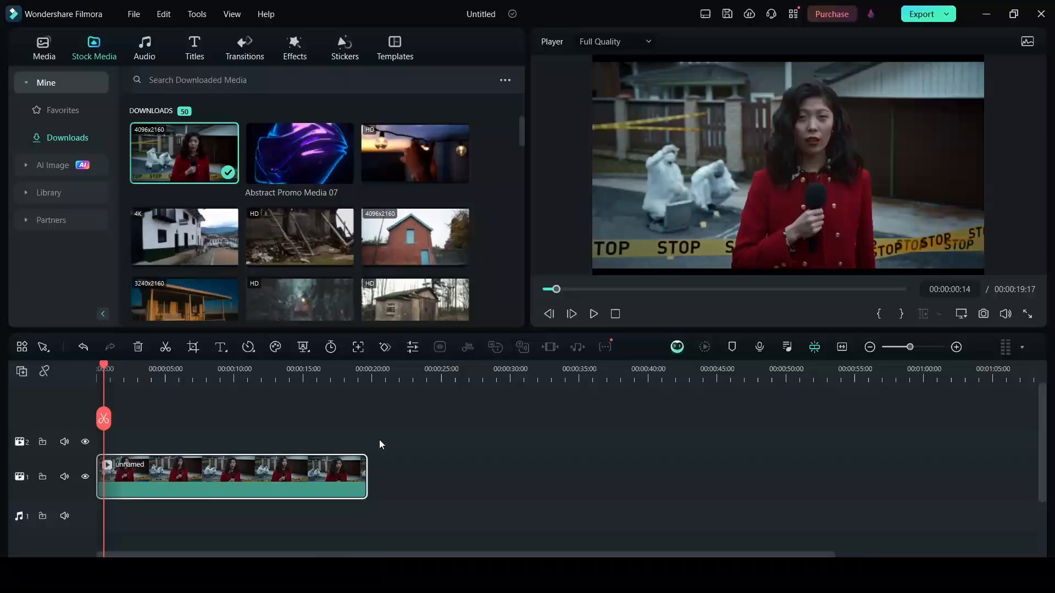
pyautogui.moveTo(982, 195)
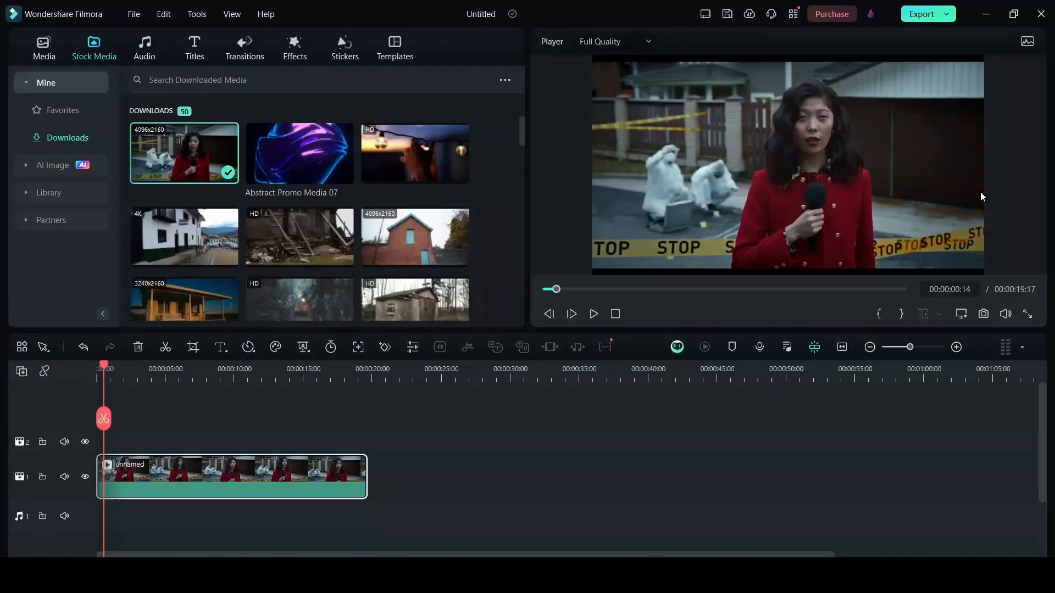
pyautogui.moveTo(586, 215)
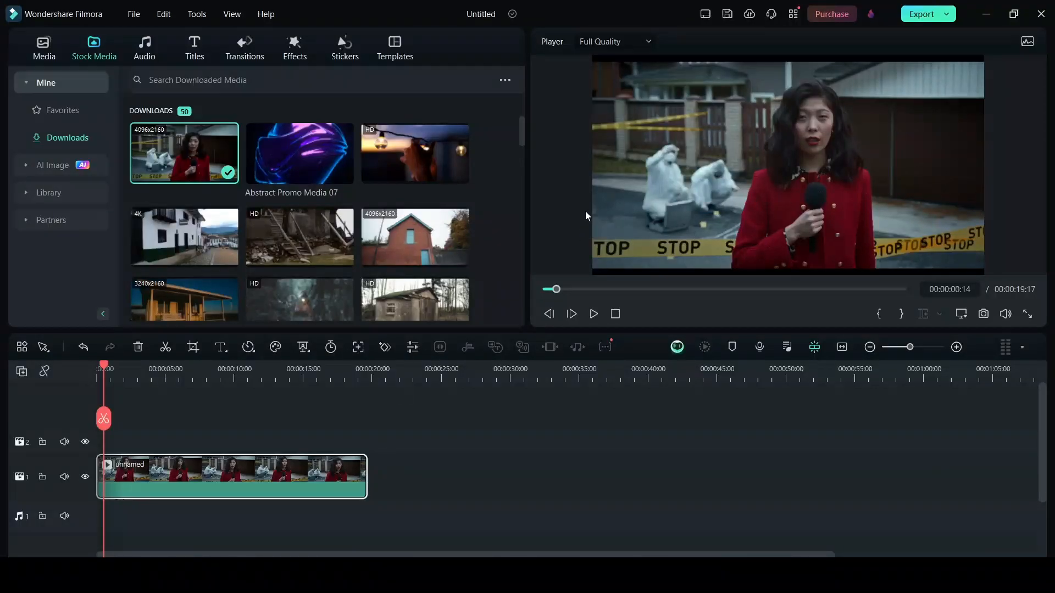
pyautogui.moveTo(283, 406)
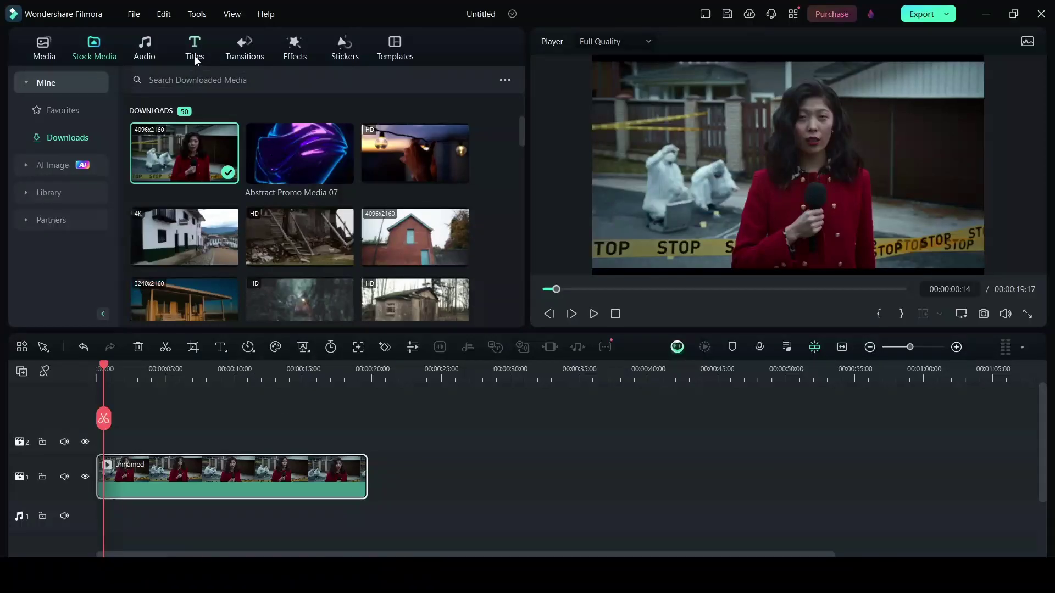
# Search the Titles library for 'news' and browse down to the News Broadcast Intro Pack.
pyautogui.click(194, 47)
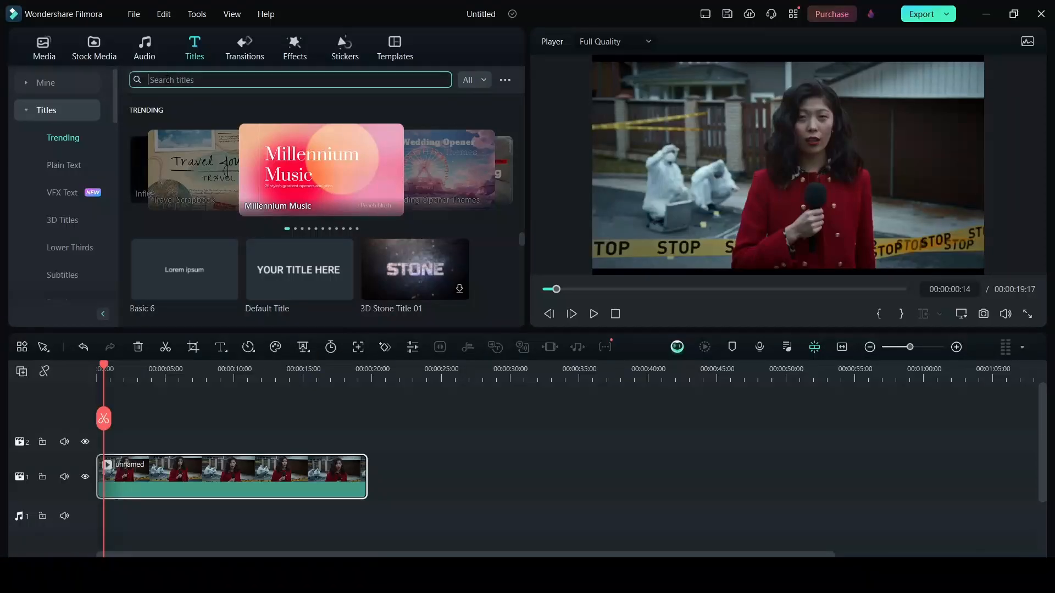
pyautogui.click(289, 79)
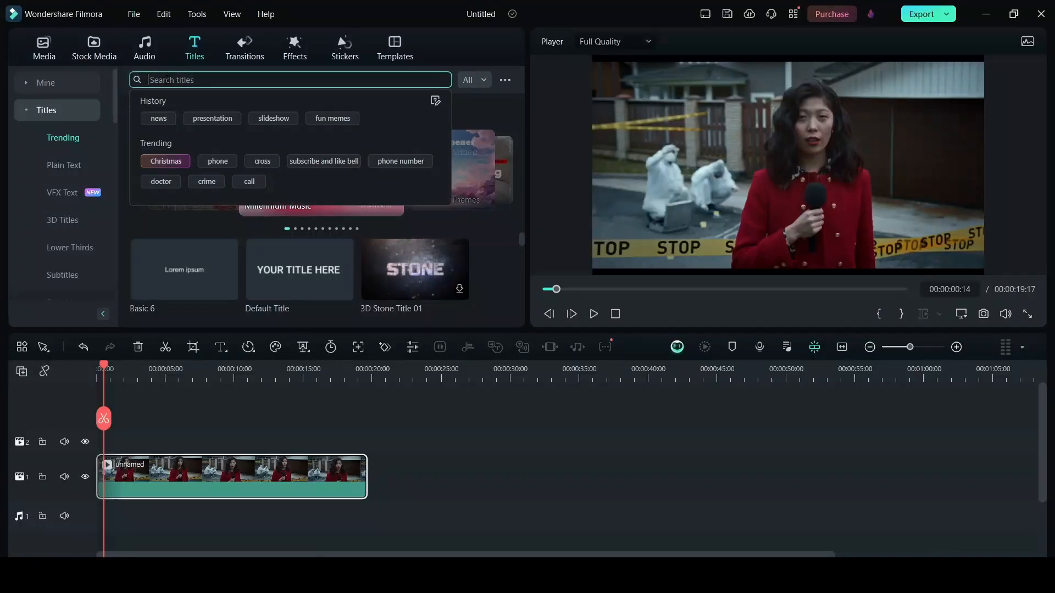
pyautogui.write('n')
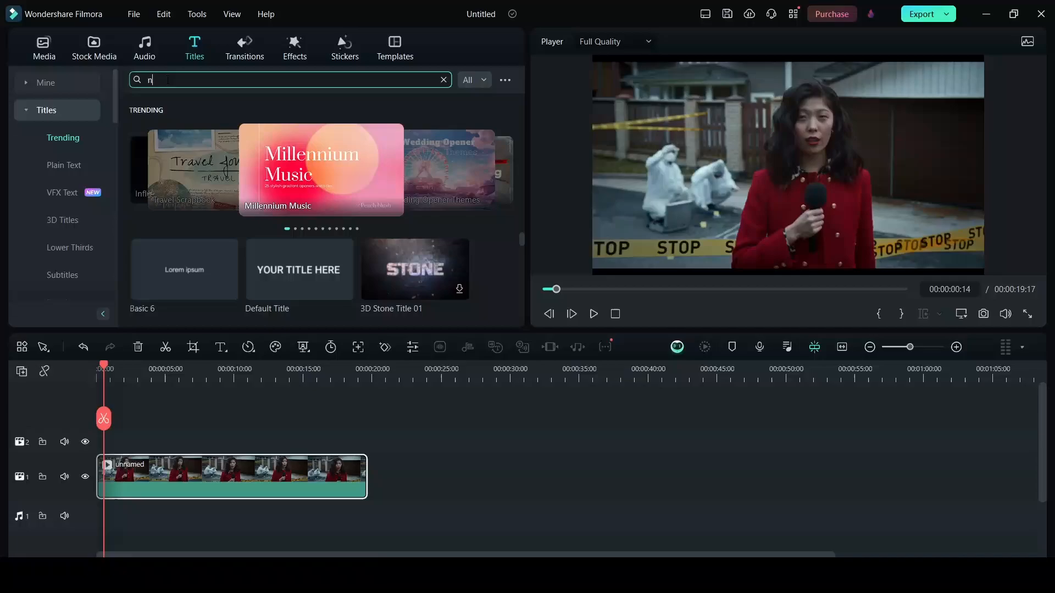
pyautogui.write('ews')
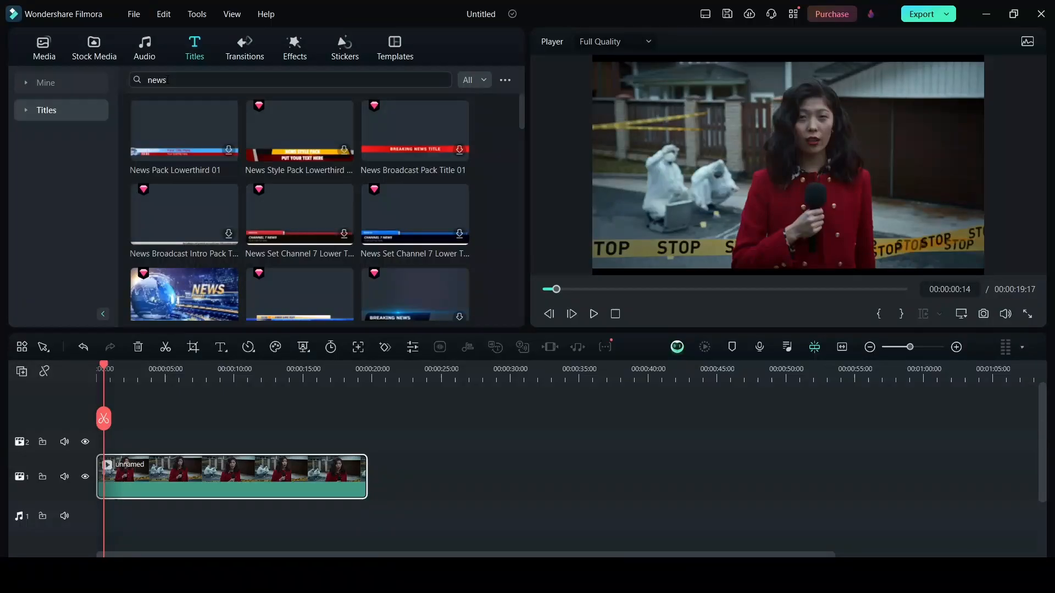
pyautogui.moveTo(488, 171)
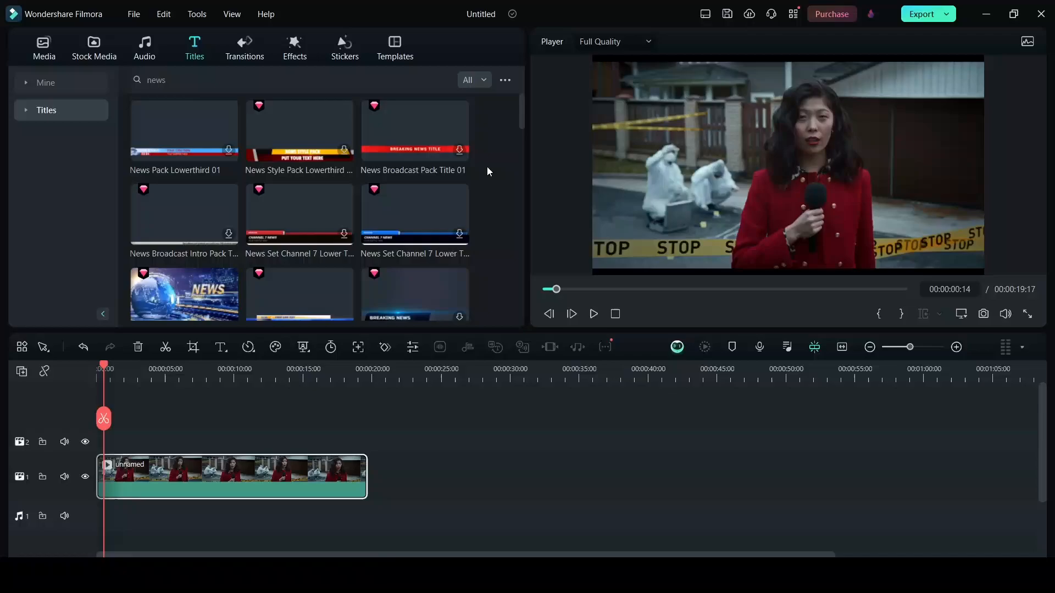
pyautogui.scroll(-3)
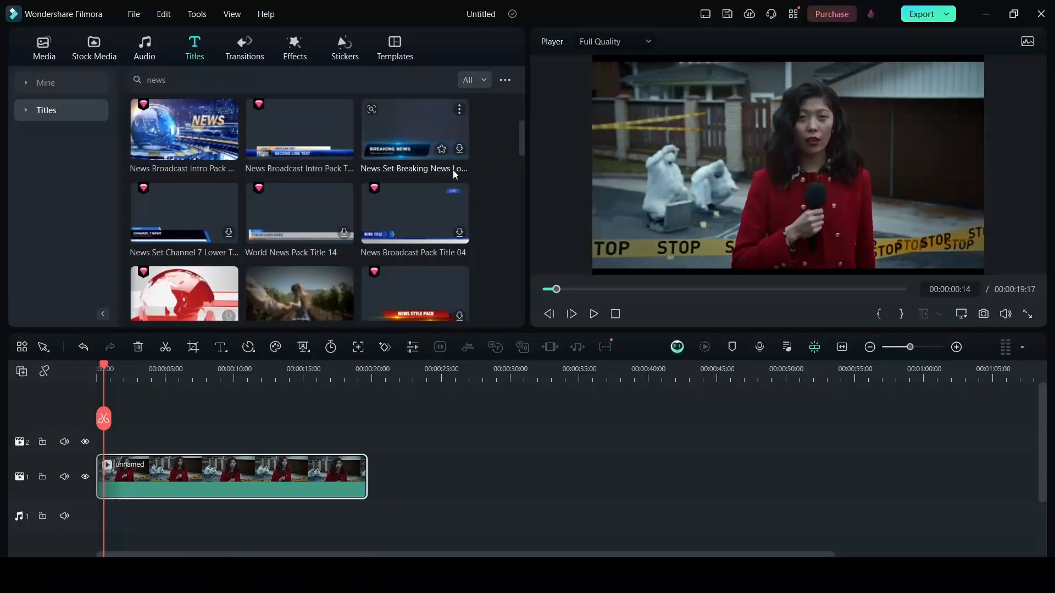
pyautogui.scroll(-3)
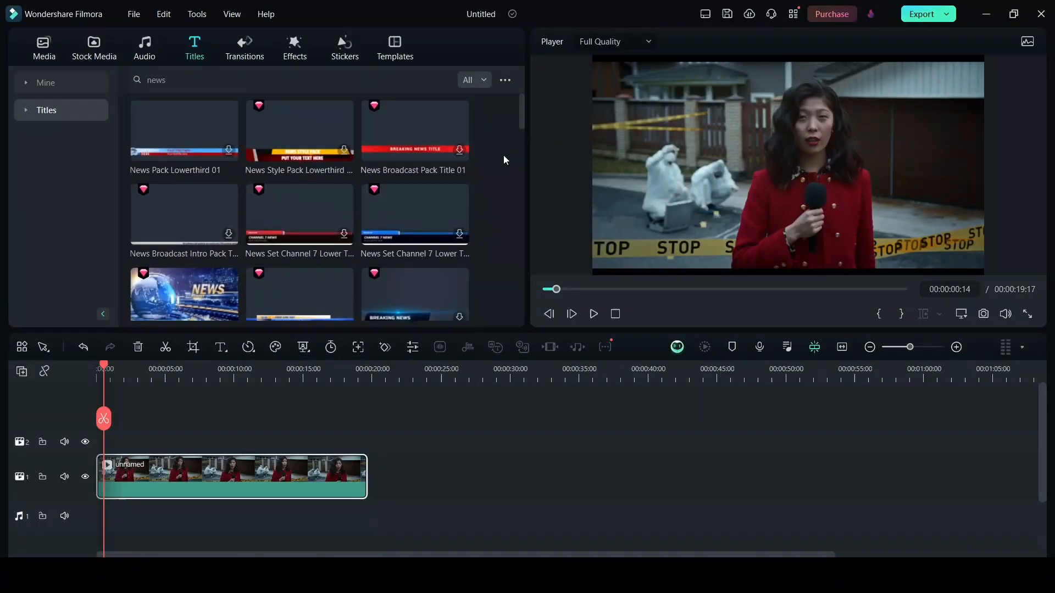
pyautogui.scroll(-3)
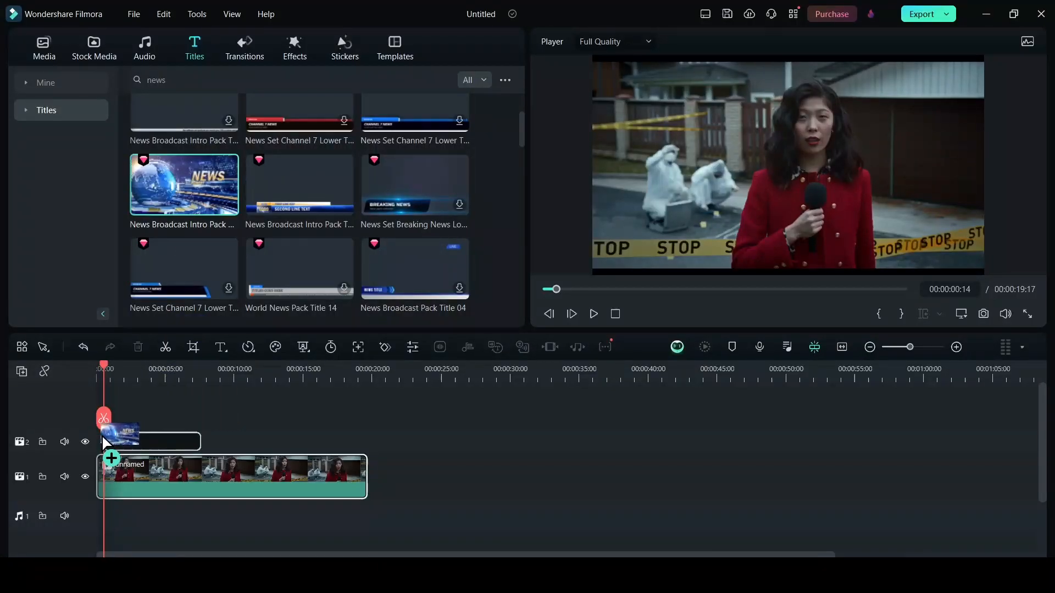
# Place the NEWS REPORT globe opener at the start of track 2 and preview it around 6 seconds.
pyautogui.click(143, 442)
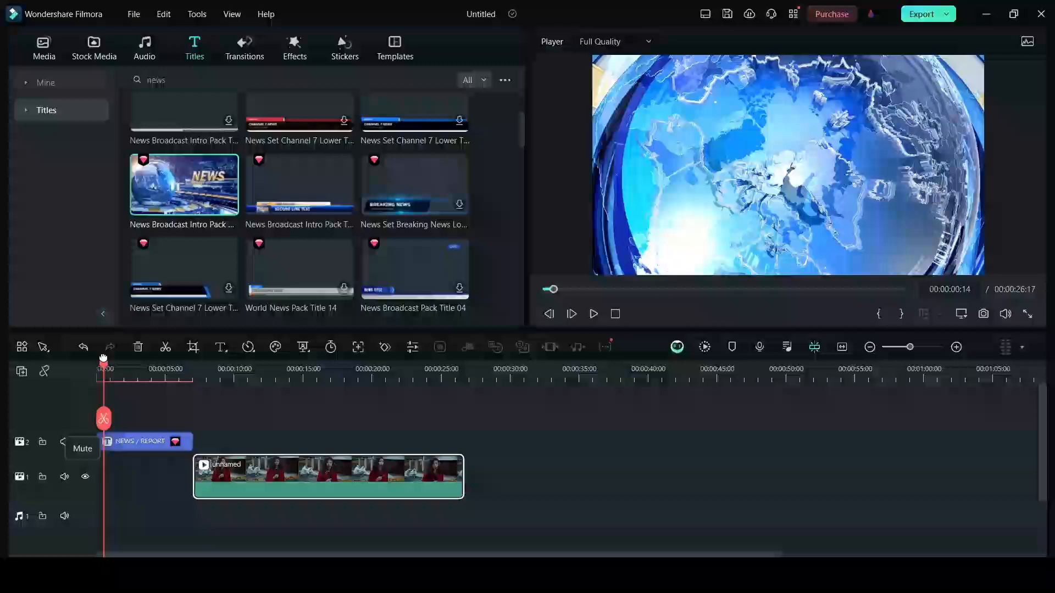
pyautogui.click(592, 314)
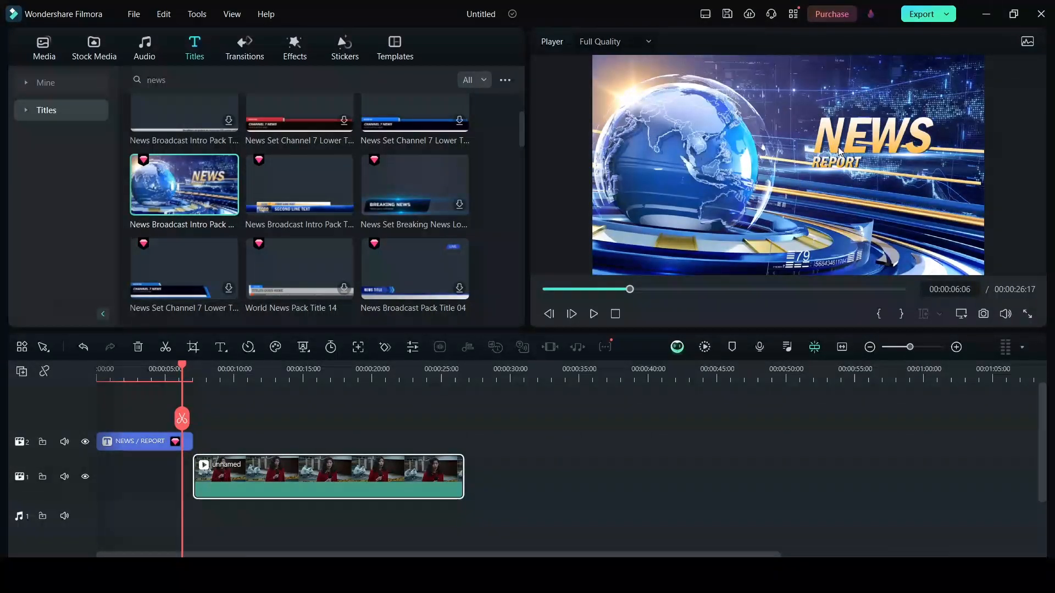
pyautogui.click(139, 442)
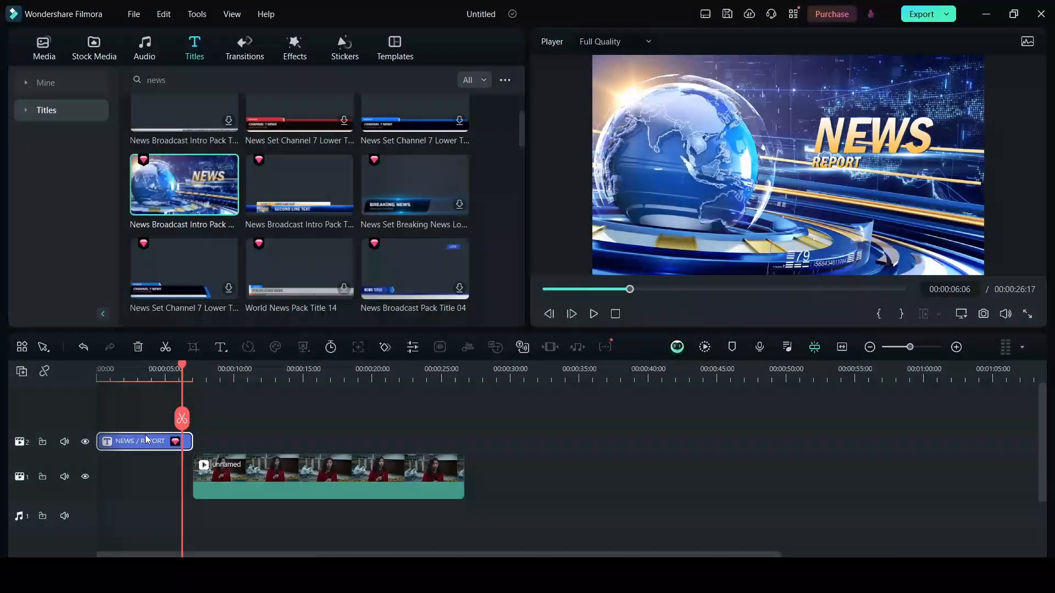
# Reword the opener to read Play4Tech with Channel on the second line.
pyautogui.doubleClick(142, 442)
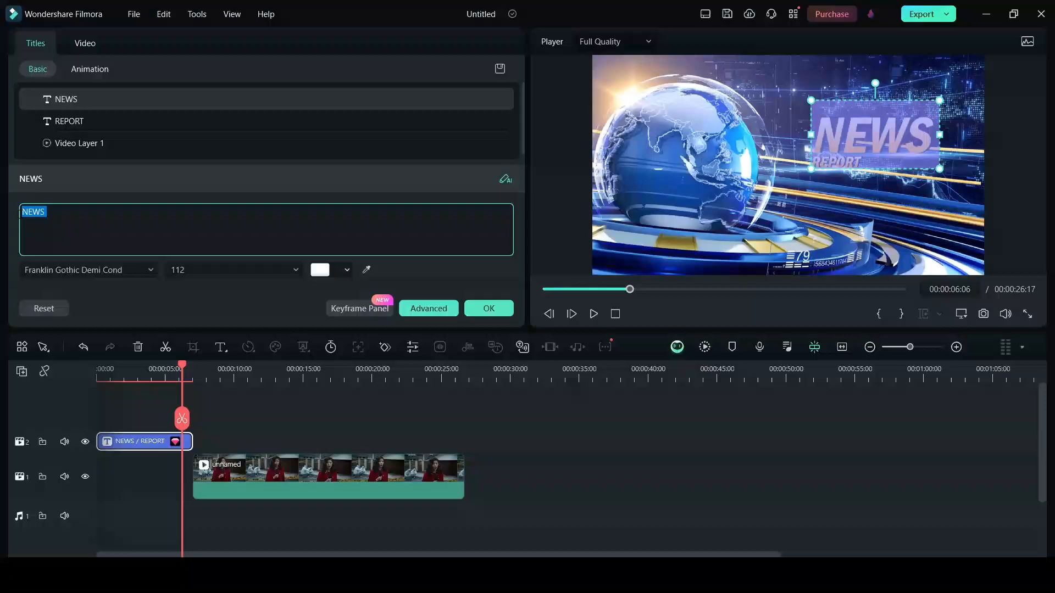
pyautogui.write('PI')
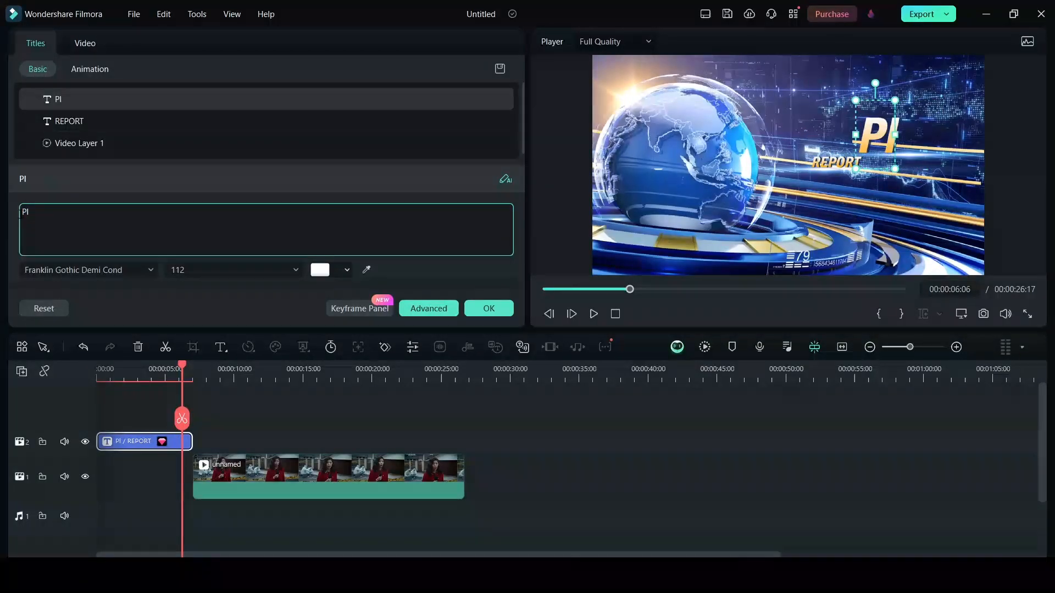
pyautogui.write('Play$Tech')
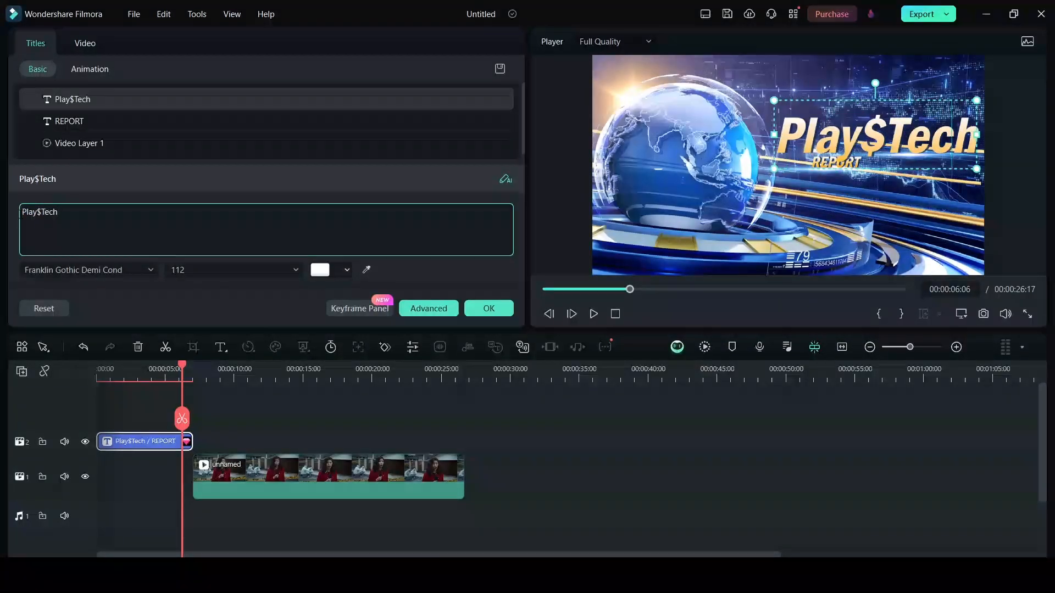
pyautogui.click(68, 121)
pyautogui.write('C')
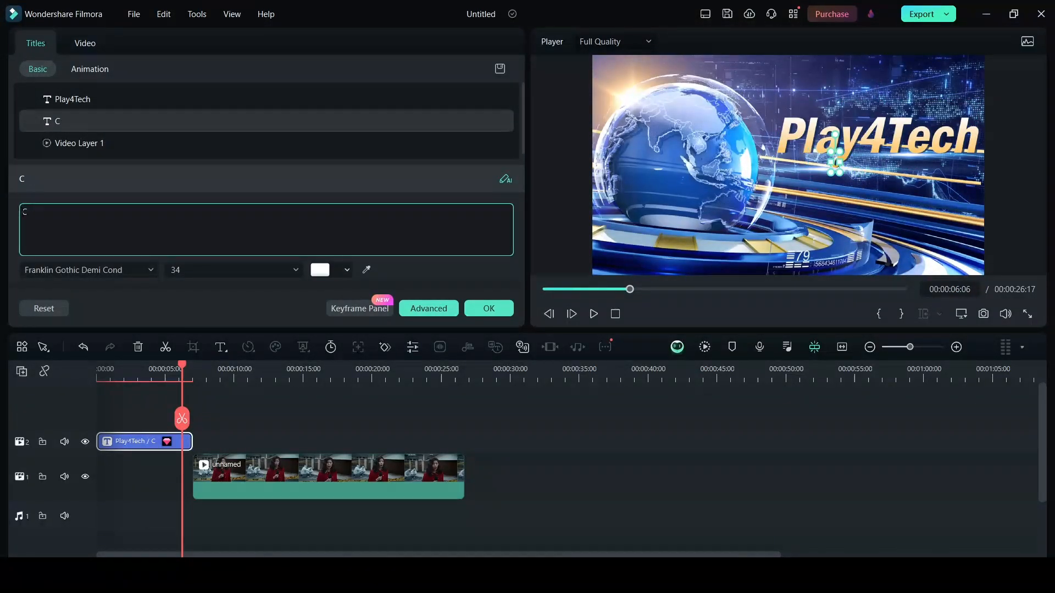
pyautogui.write('hannel')
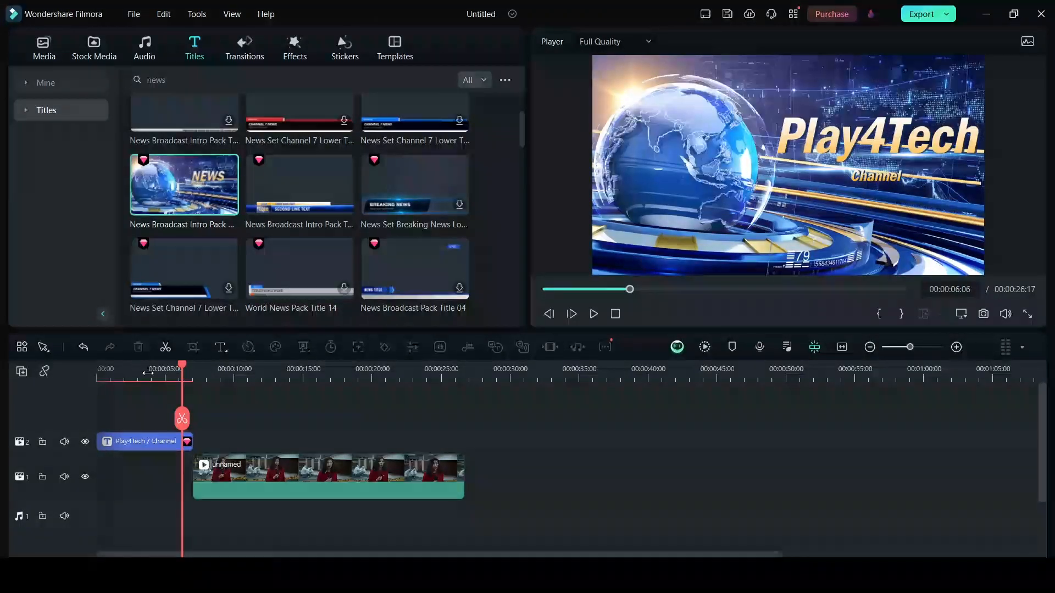
pyautogui.click(592, 313)
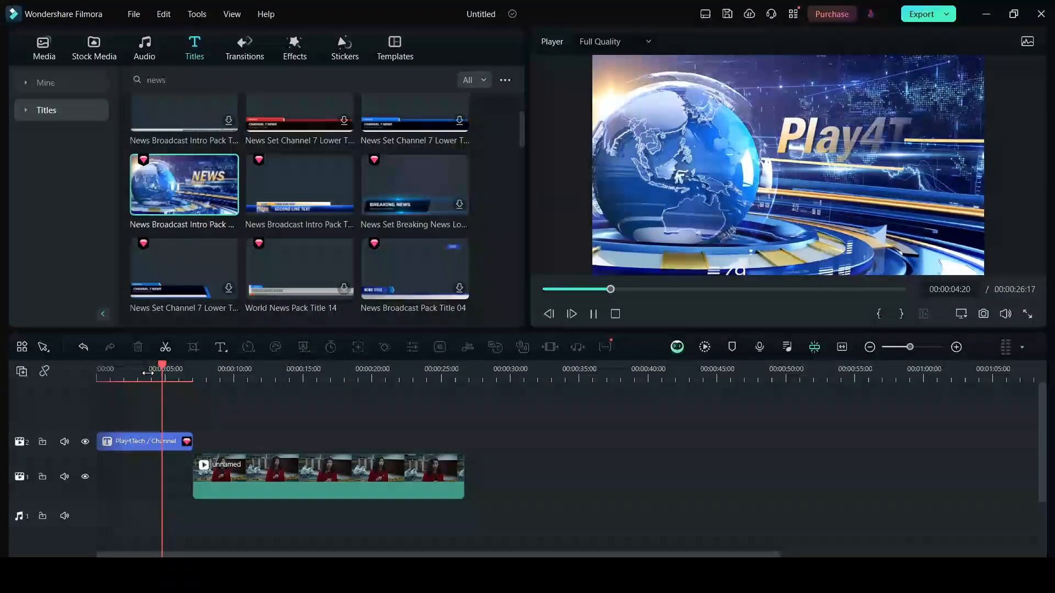
pyautogui.click(592, 313)
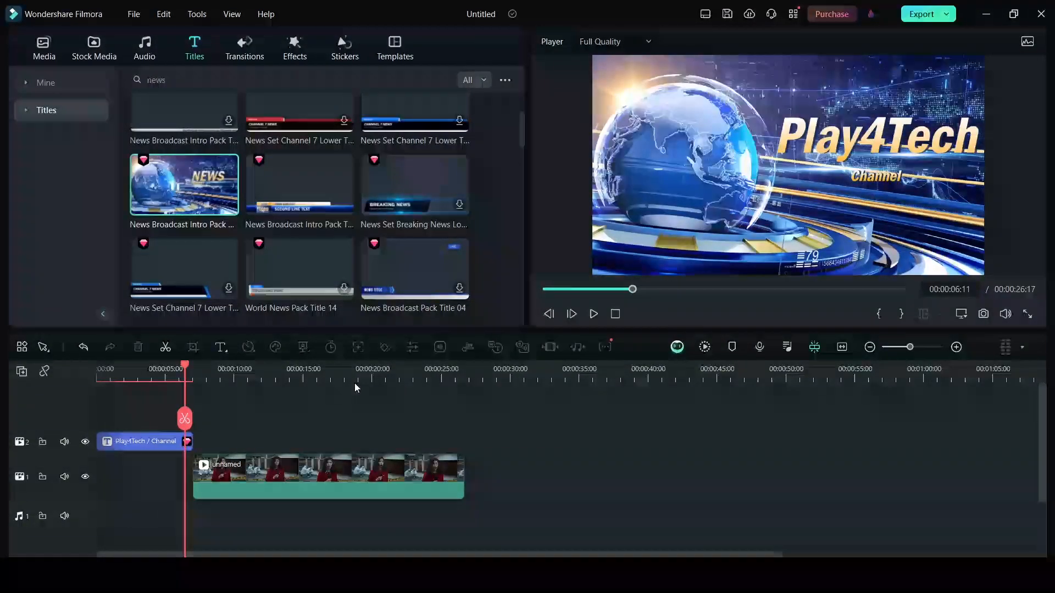
pyautogui.moveTo(369, 209)
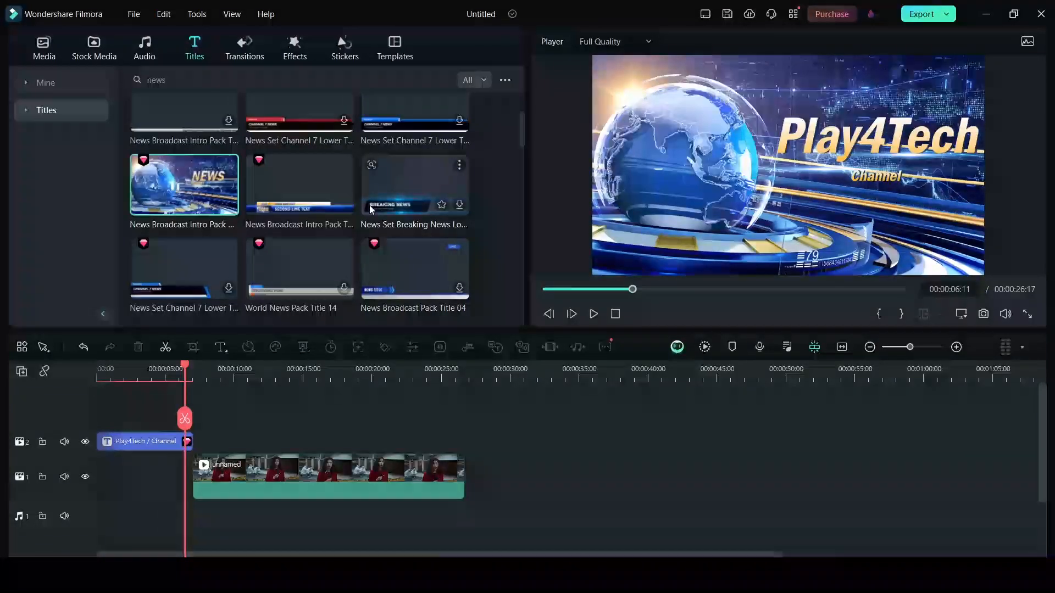
pyautogui.moveTo(281, 191)
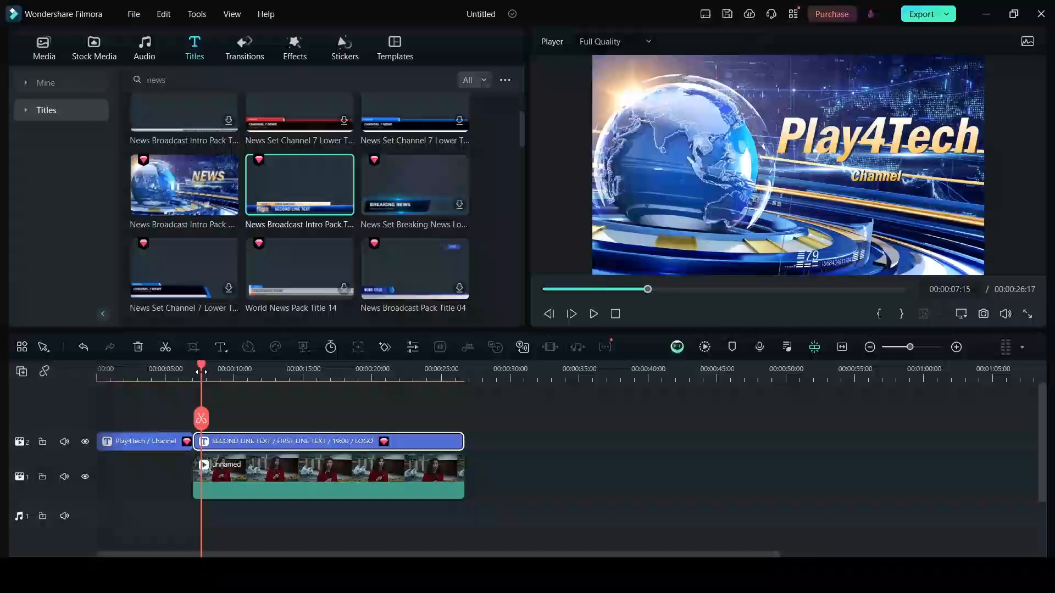
# Open the lower-third title over the reporter clip for text editing.
pyautogui.click(592, 313)
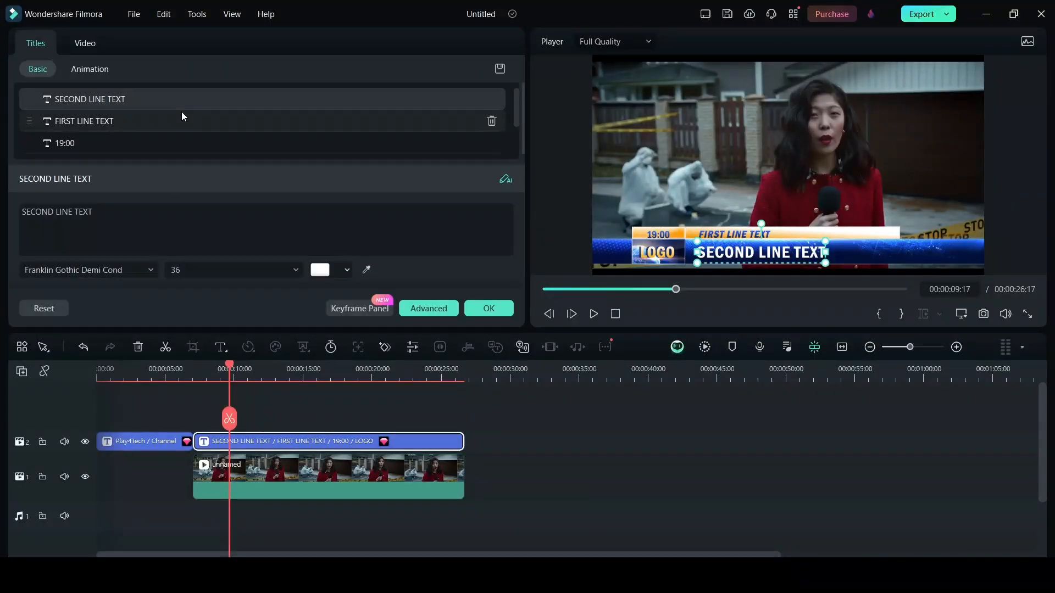
# Enter Play4Tech as the logo text and POLICE ARRIVED AT THE HOUSE as the second line.
pyautogui.click(66, 121)
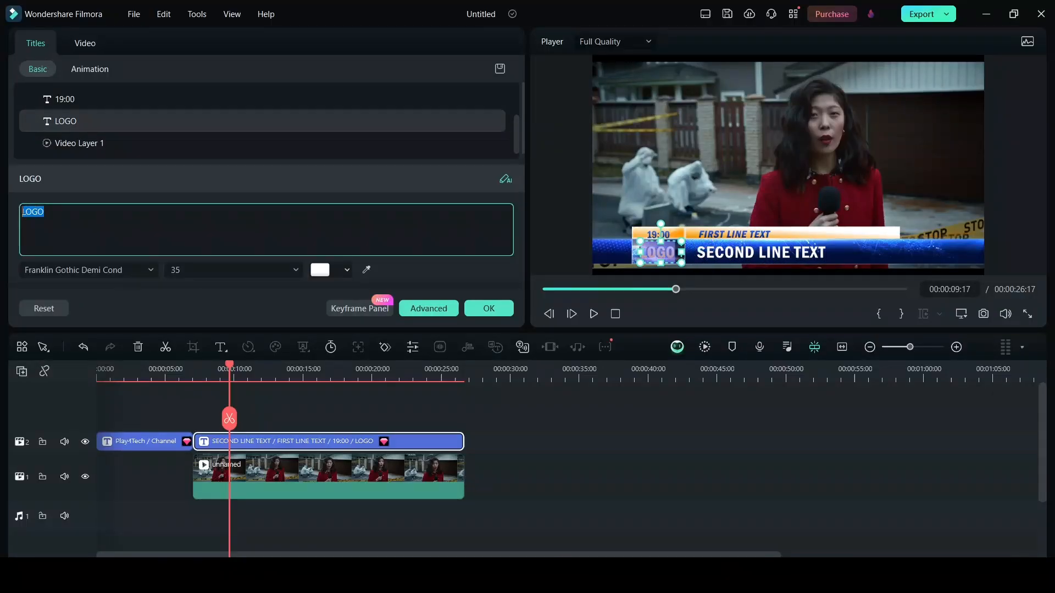
pyautogui.write('Play4Tech')
pyautogui.click(798, 234)
pyautogui.write('BREAKING NEWS')
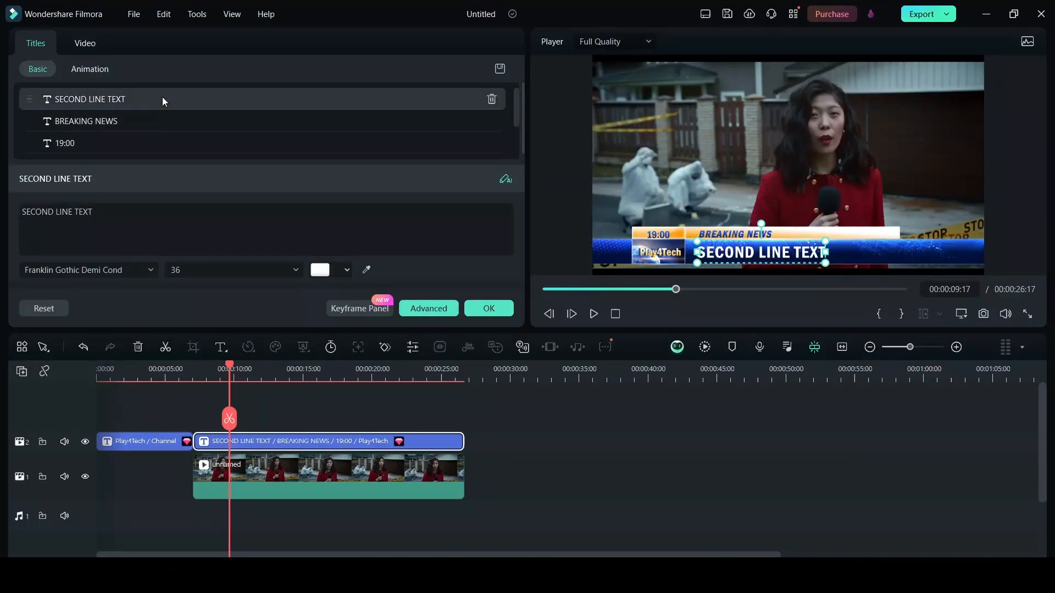
pyautogui.write('POLICE A')
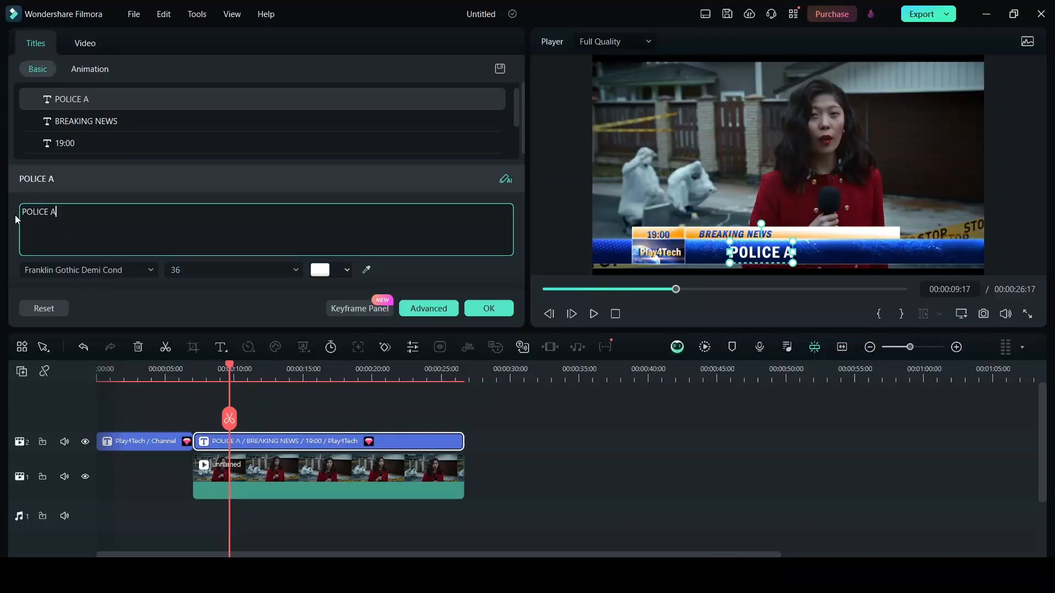
pyautogui.write('RRIVED AT')
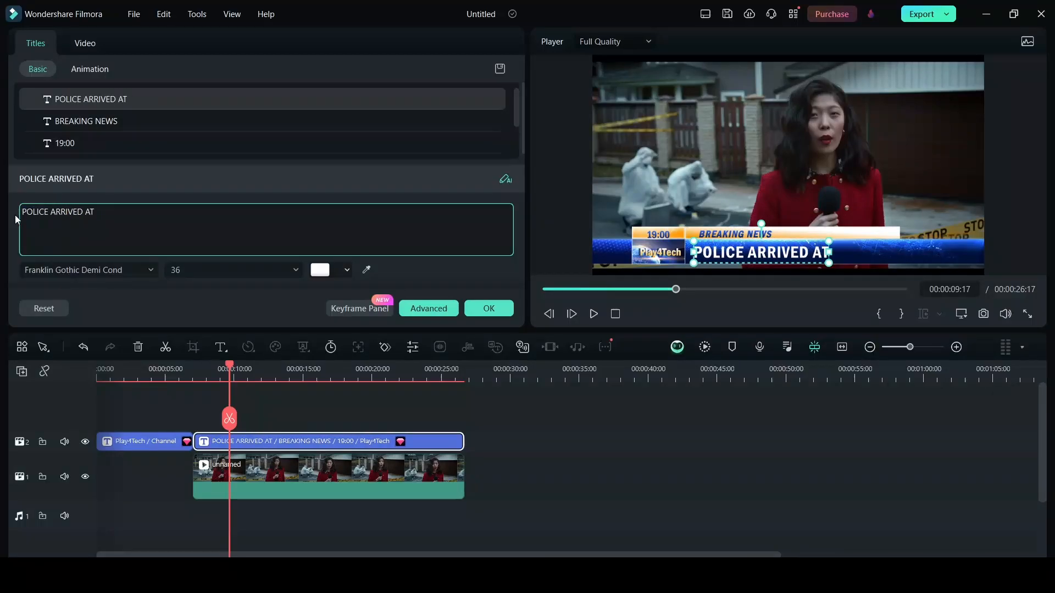
pyautogui.write('THE HOUSE')
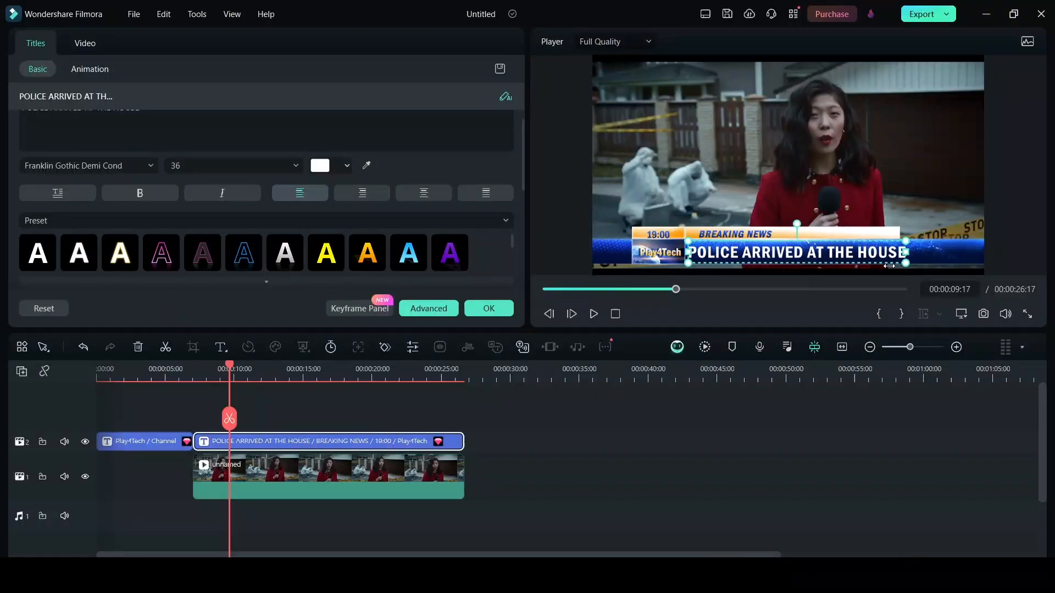
# Try green and orange headline colours, keep white, and confirm the lower-third edits.
pyautogui.click(367, 253)
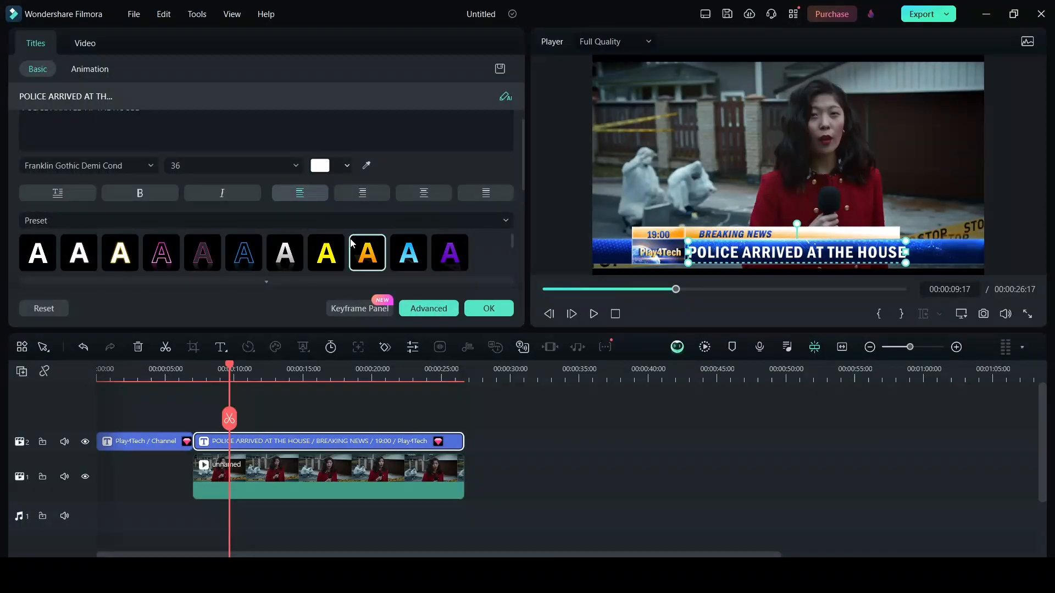
pyautogui.moveTo(348, 166)
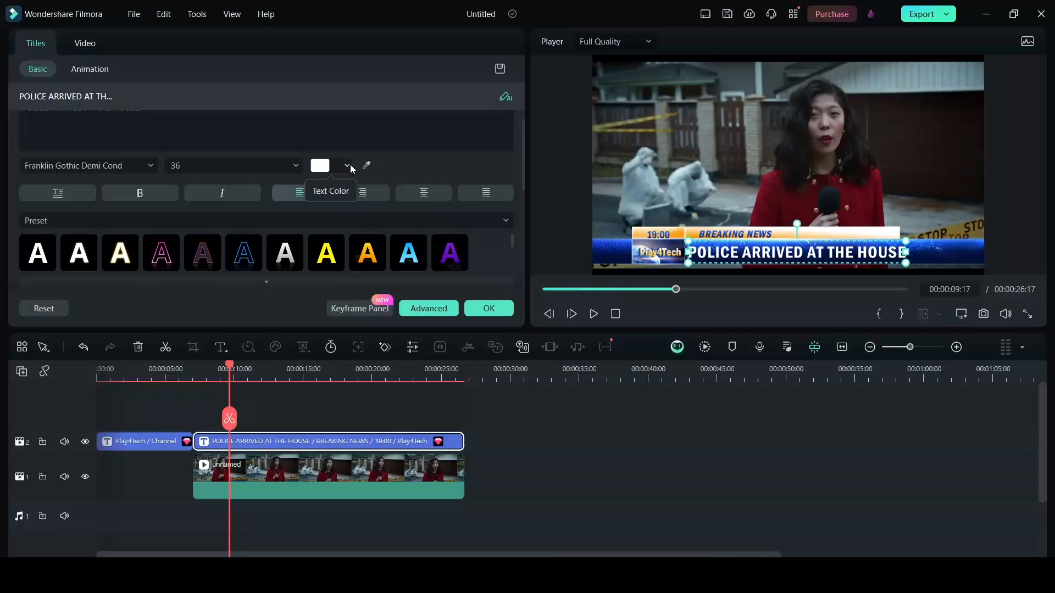
pyautogui.click(347, 166)
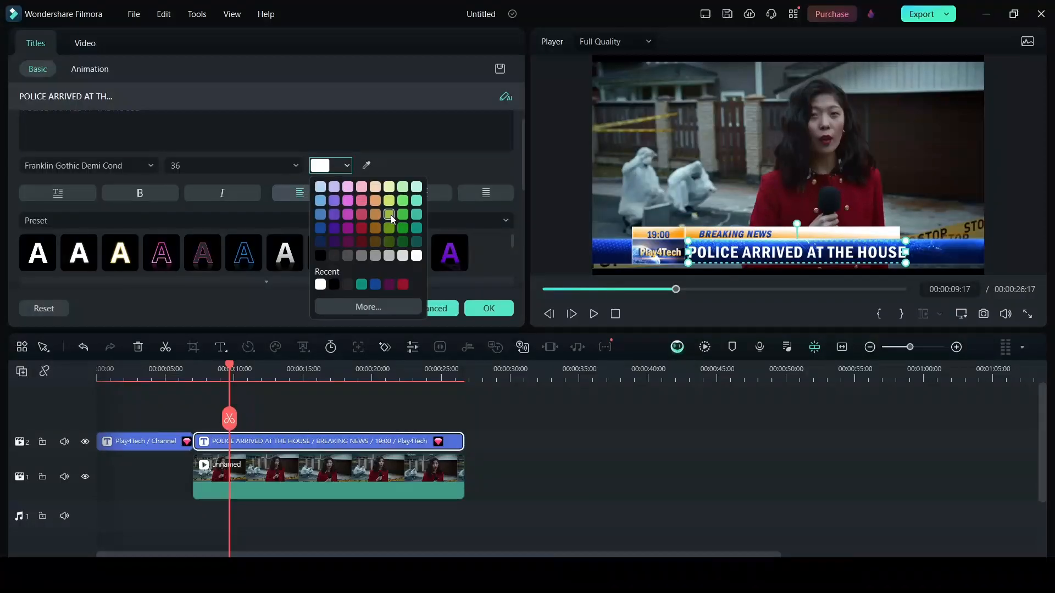
pyautogui.click(389, 218)
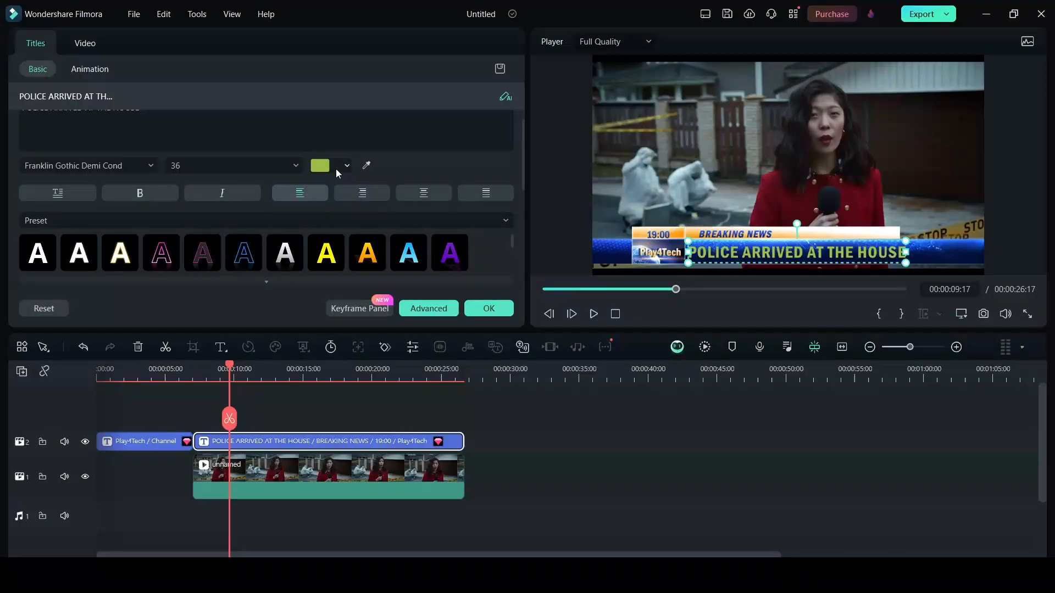
pyautogui.click(346, 166)
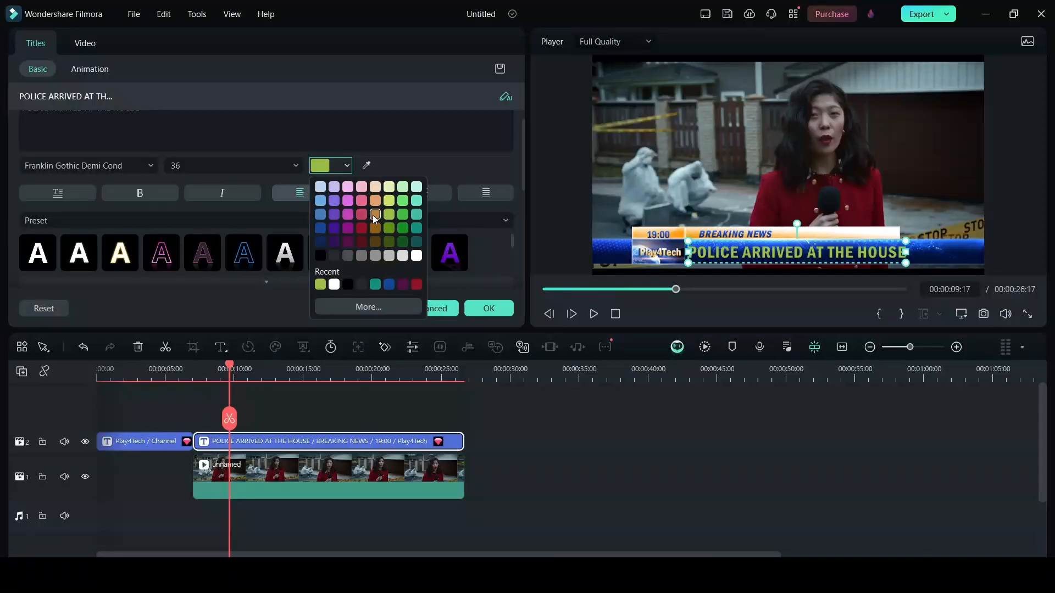
pyautogui.click(375, 214)
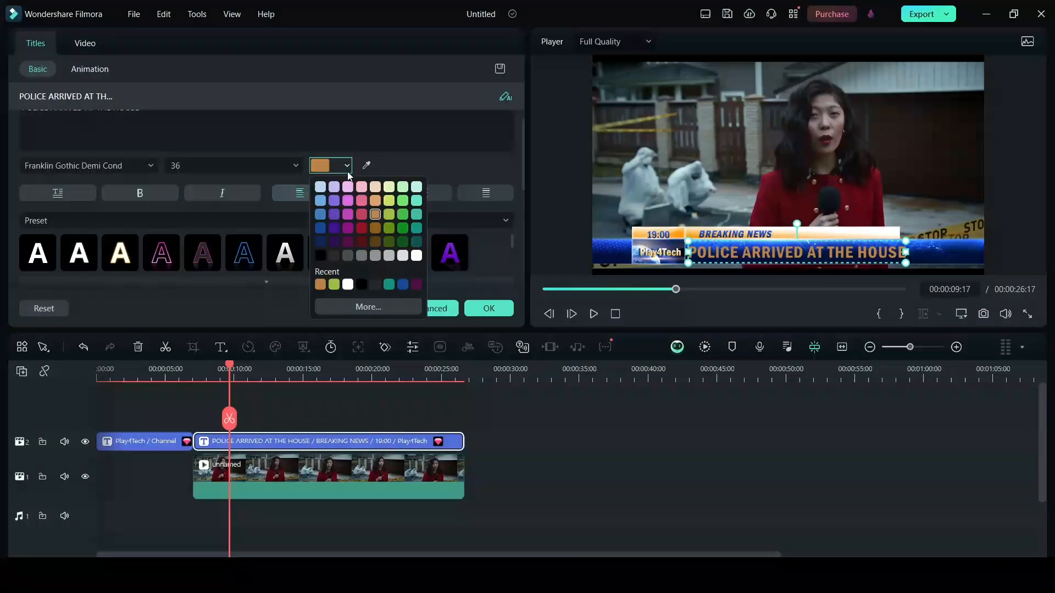
pyautogui.click(348, 283)
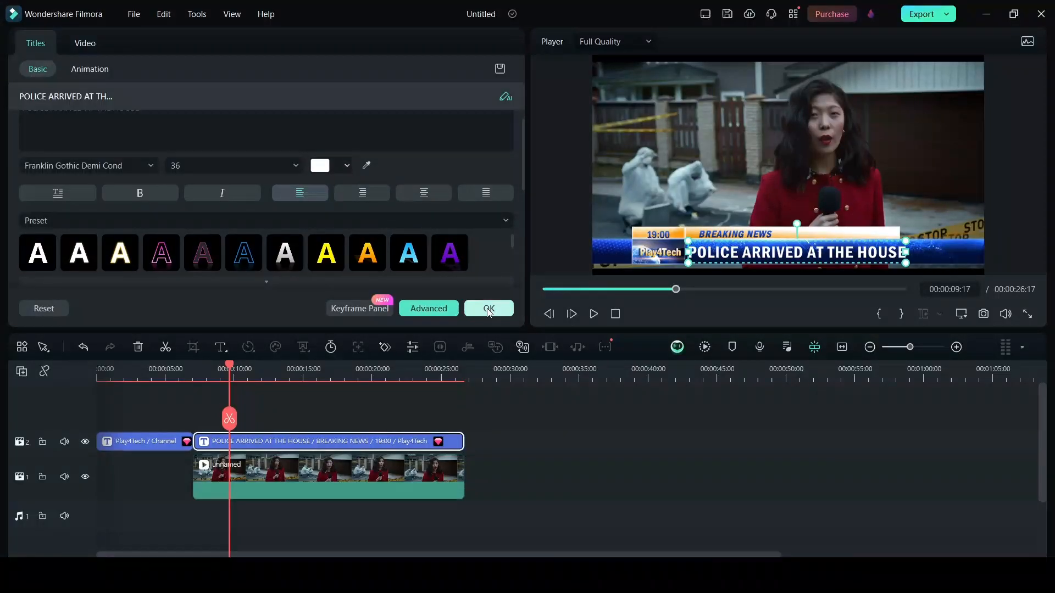
pyautogui.click(489, 309)
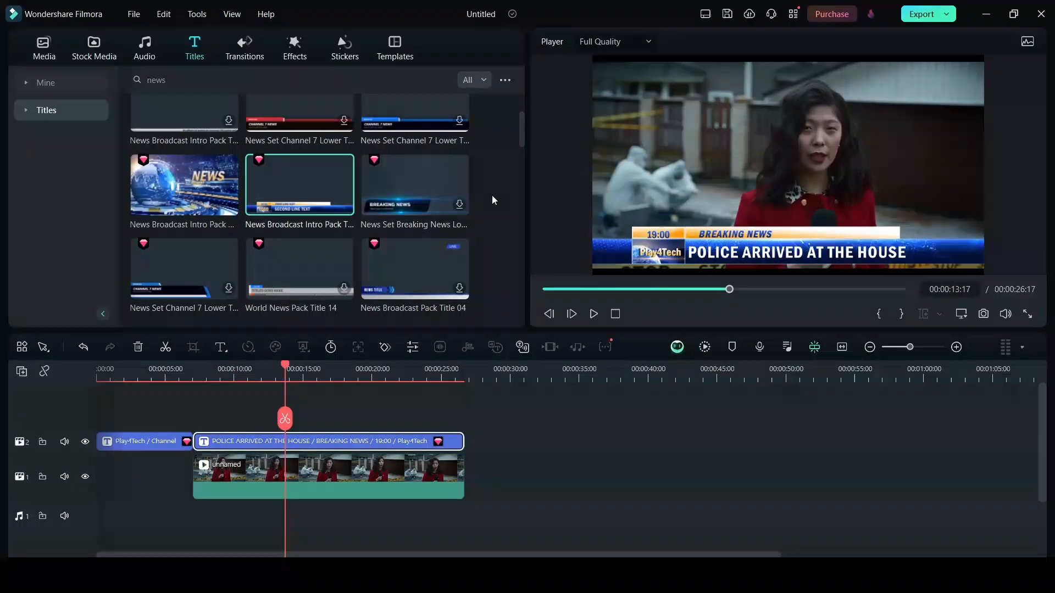
pyautogui.scroll(-3)
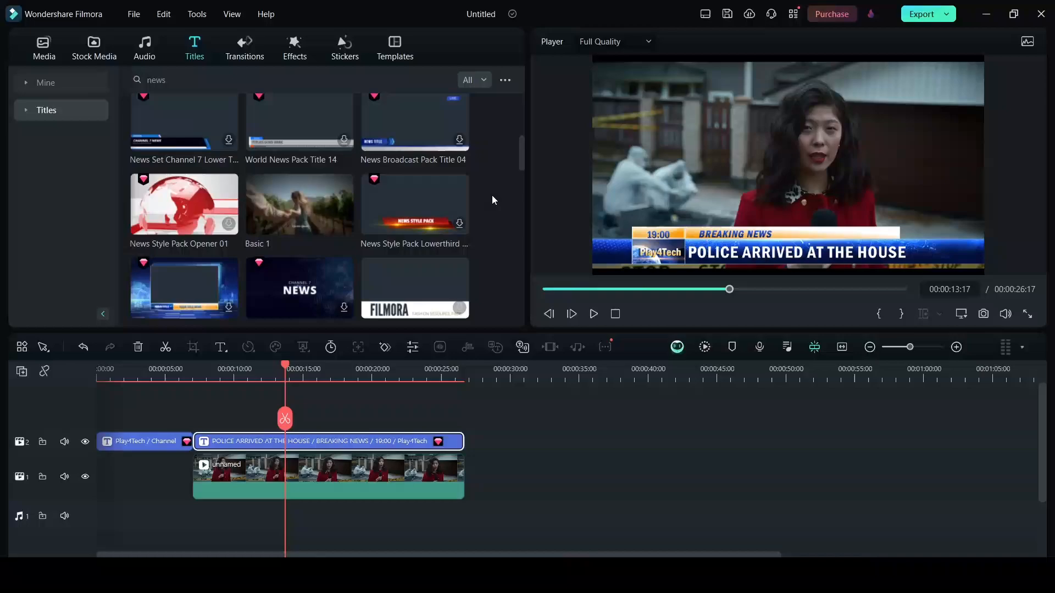
pyautogui.scroll(-3)
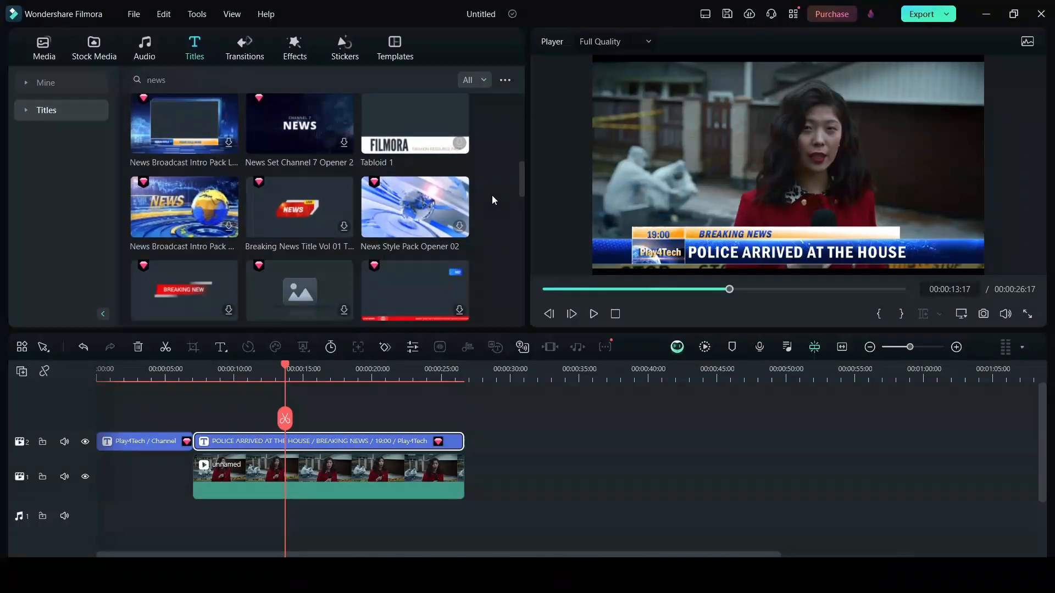
pyautogui.scroll(-3)
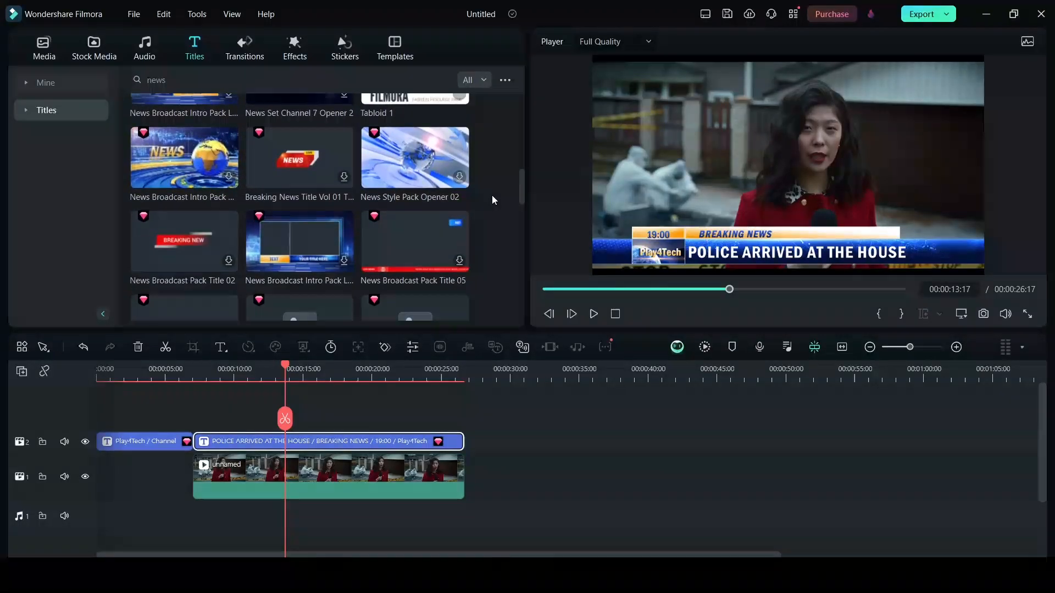
pyautogui.scroll(-3)
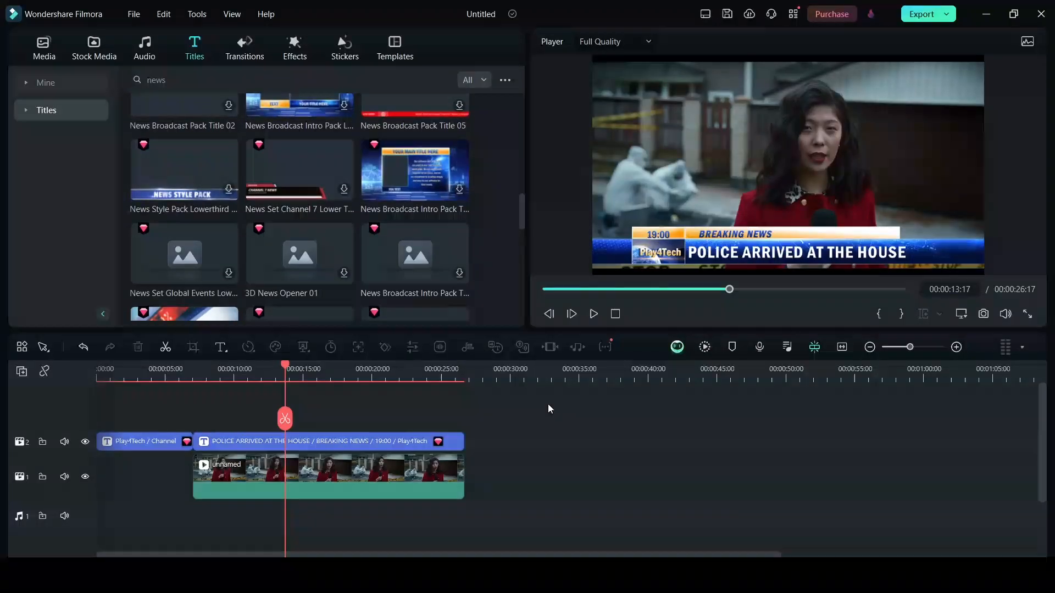